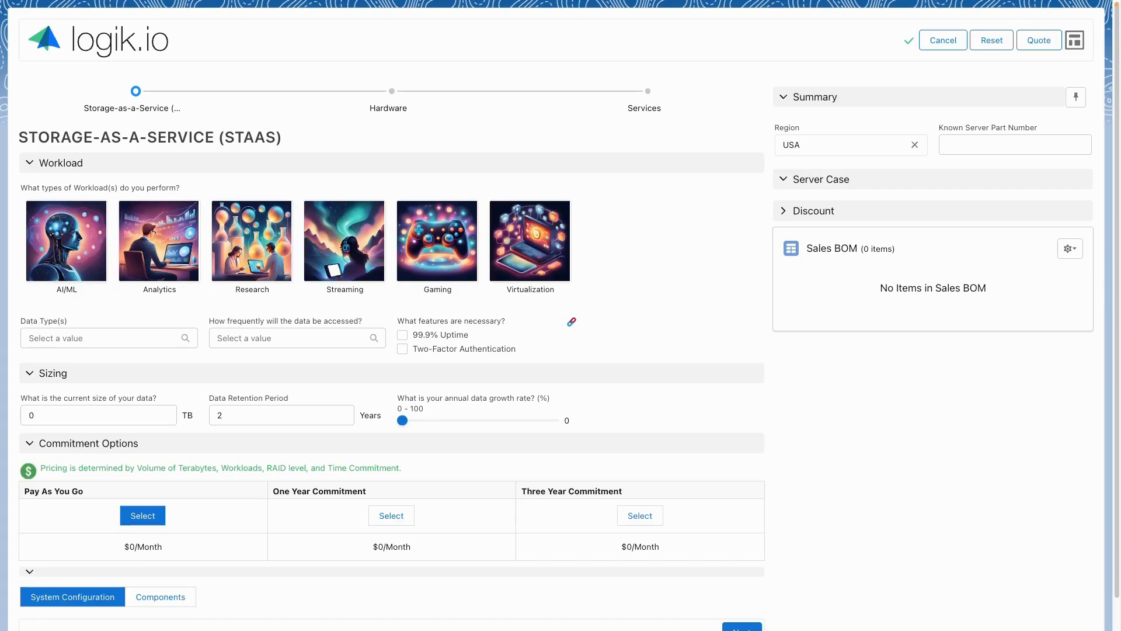
mouse_move(393, 91)
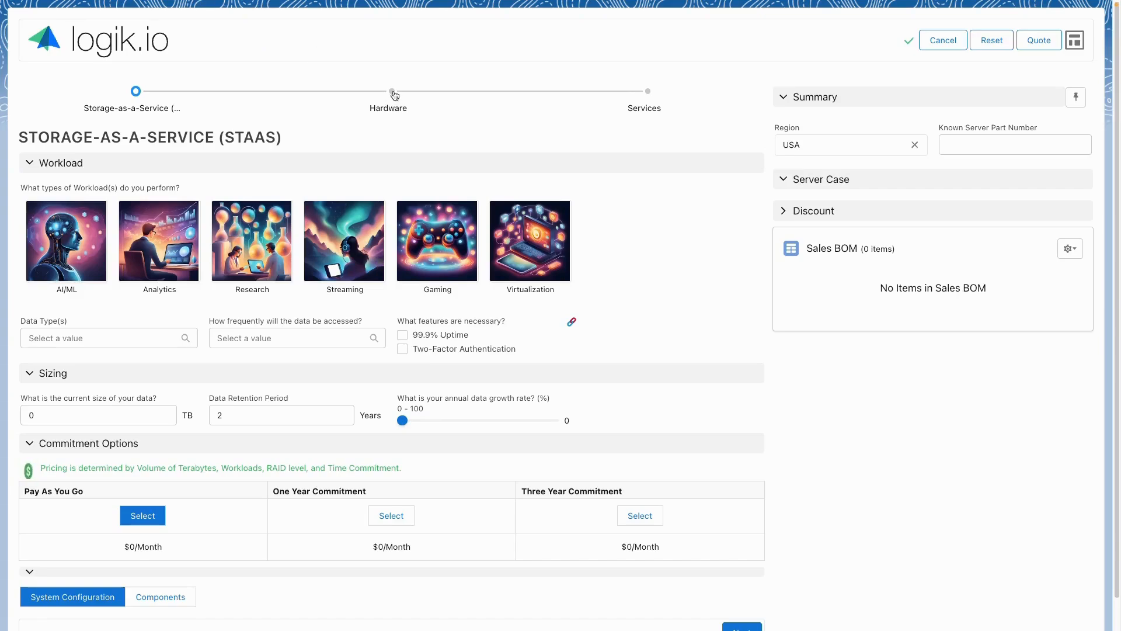
Step: Preview the Hardware and Services steps, then return to Storage-as-a-Service
click(388, 91)
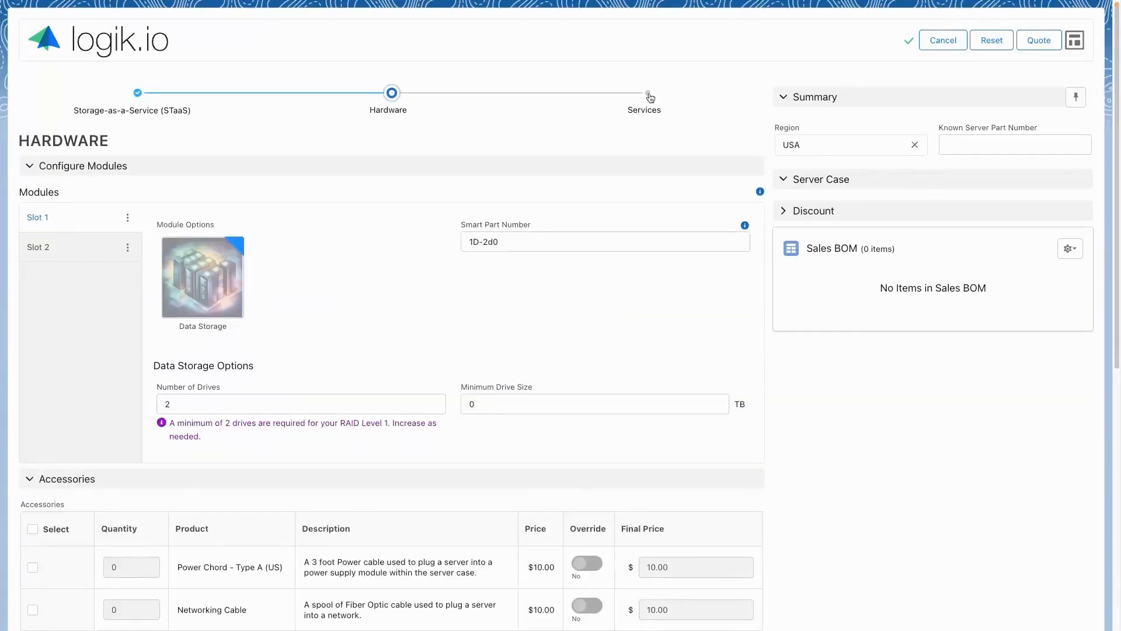
click(644, 93)
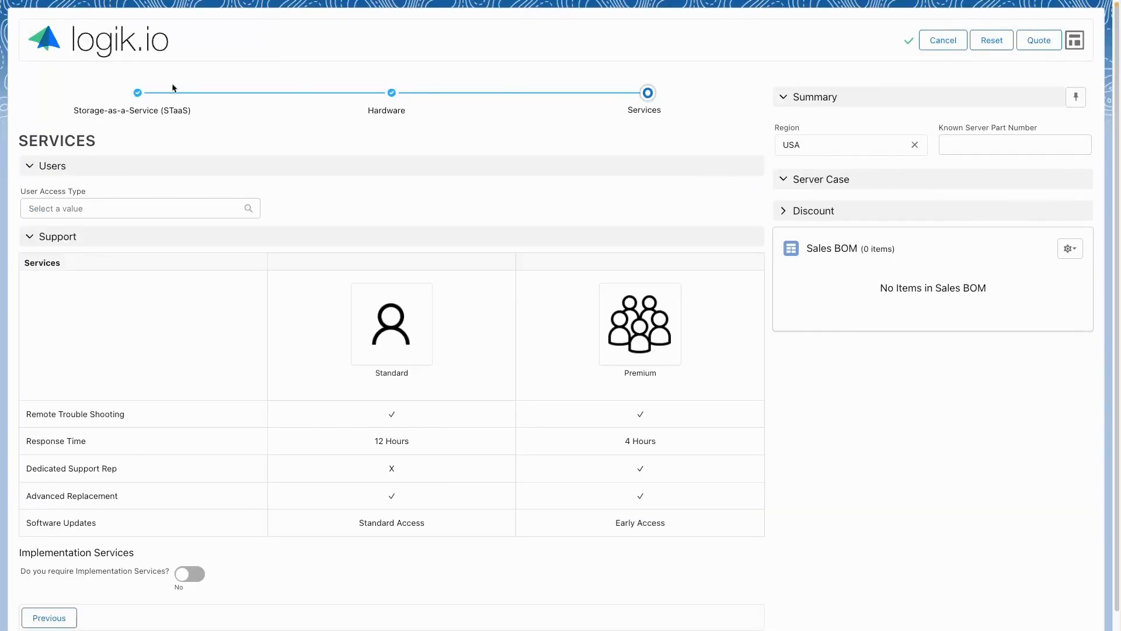
click(136, 92)
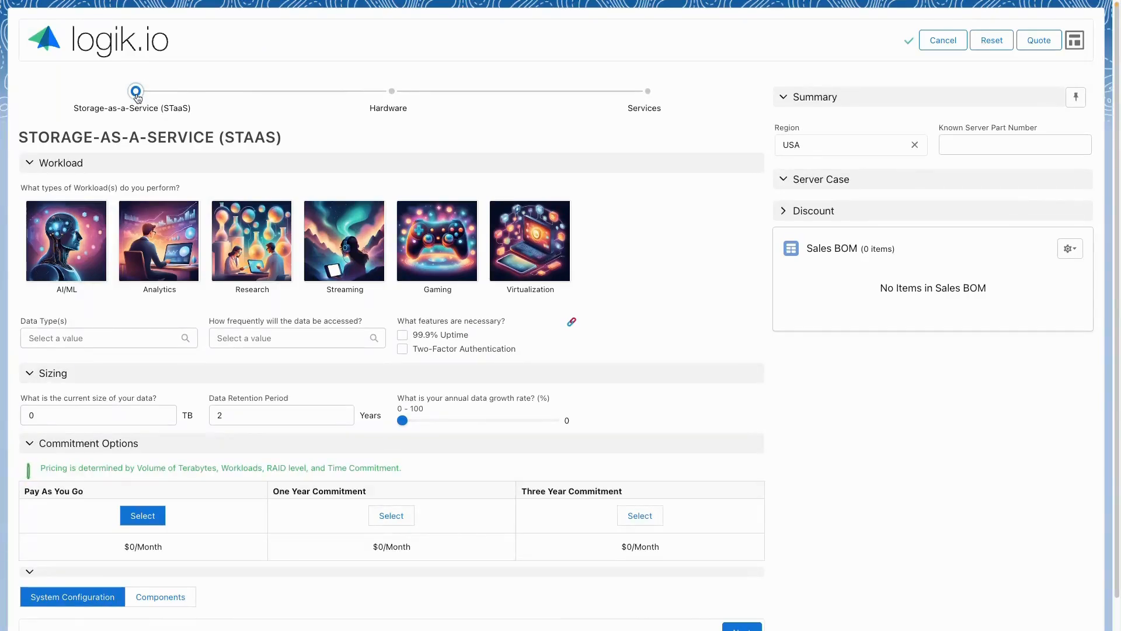
Step: Add Streaming workload, Structured data, Activity Logs and Data Replication features, and Medium redundancy
click(65, 241)
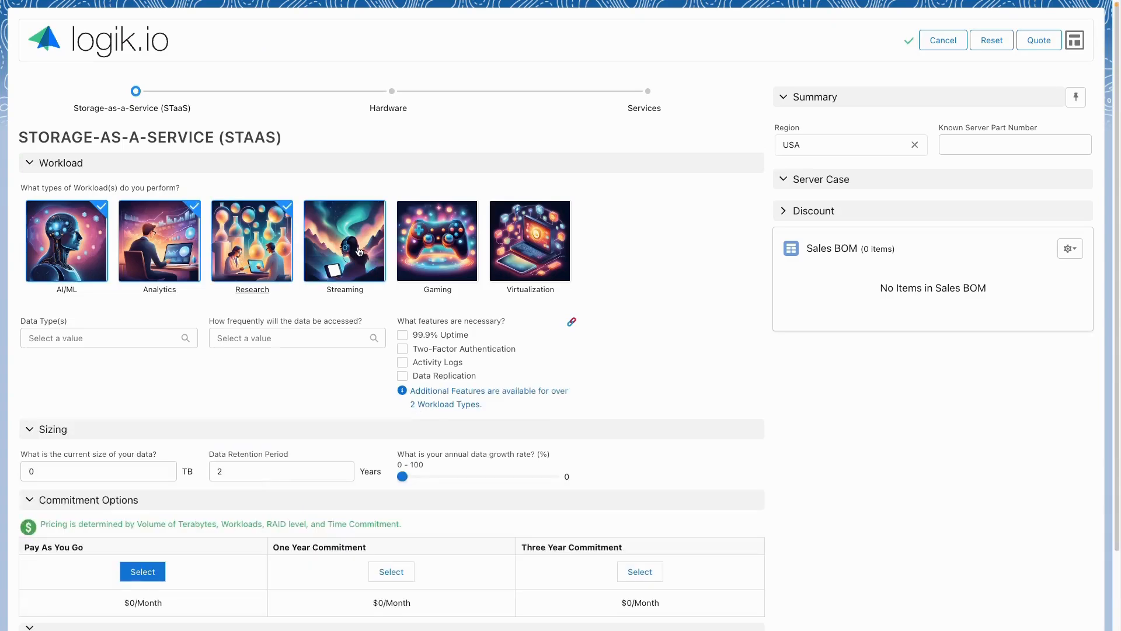
click(343, 241)
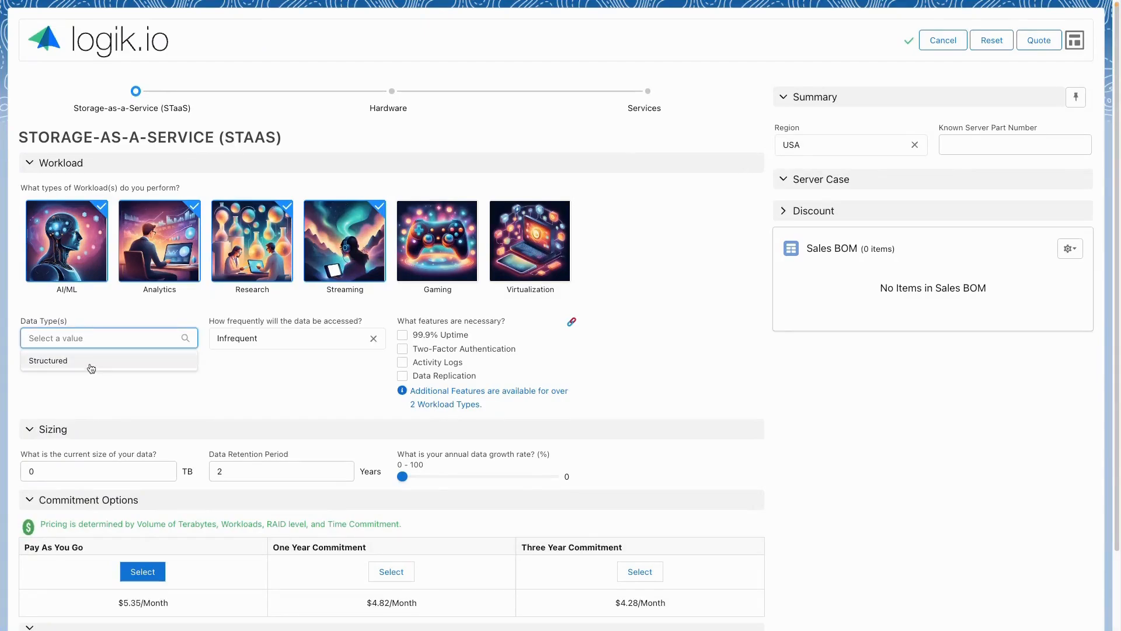
click(48, 361)
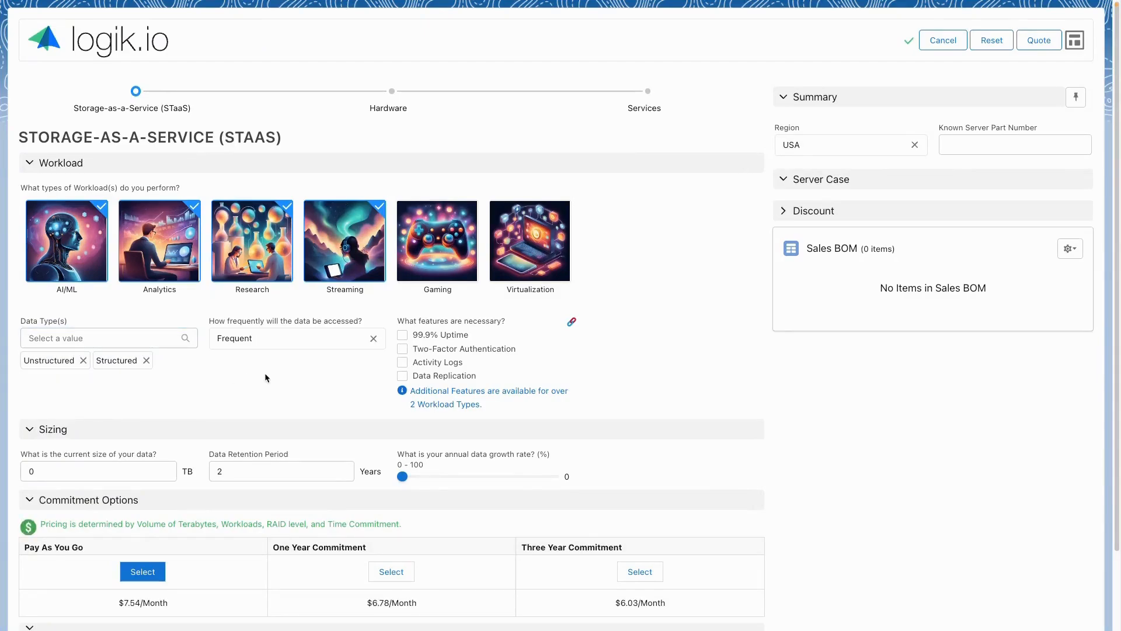
click(403, 362)
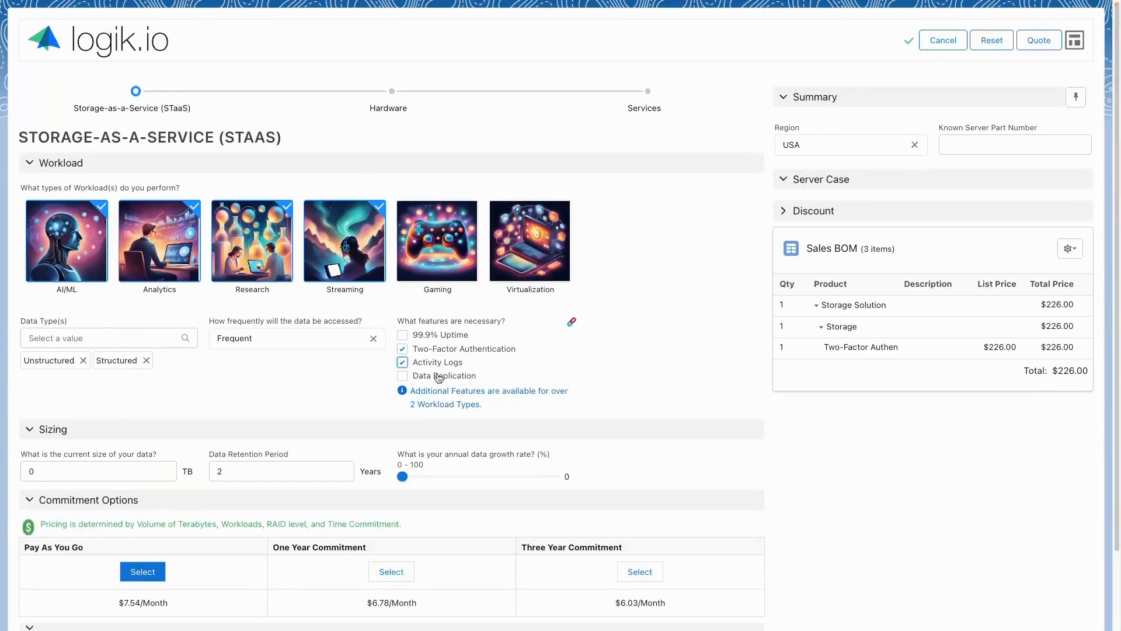
click(403, 375)
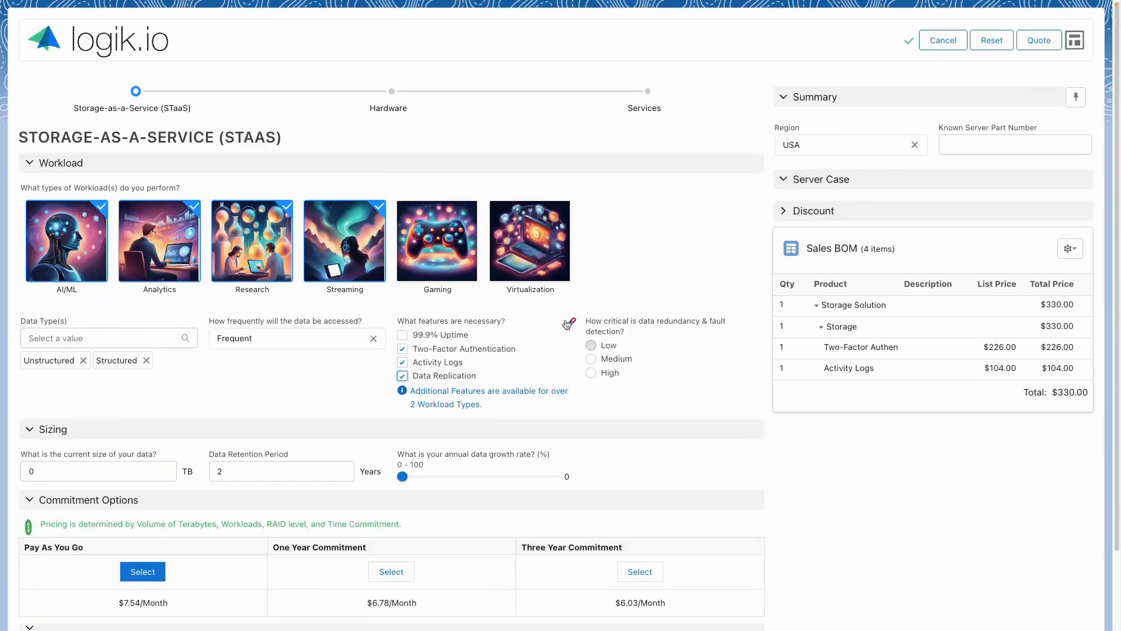
click(569, 323)
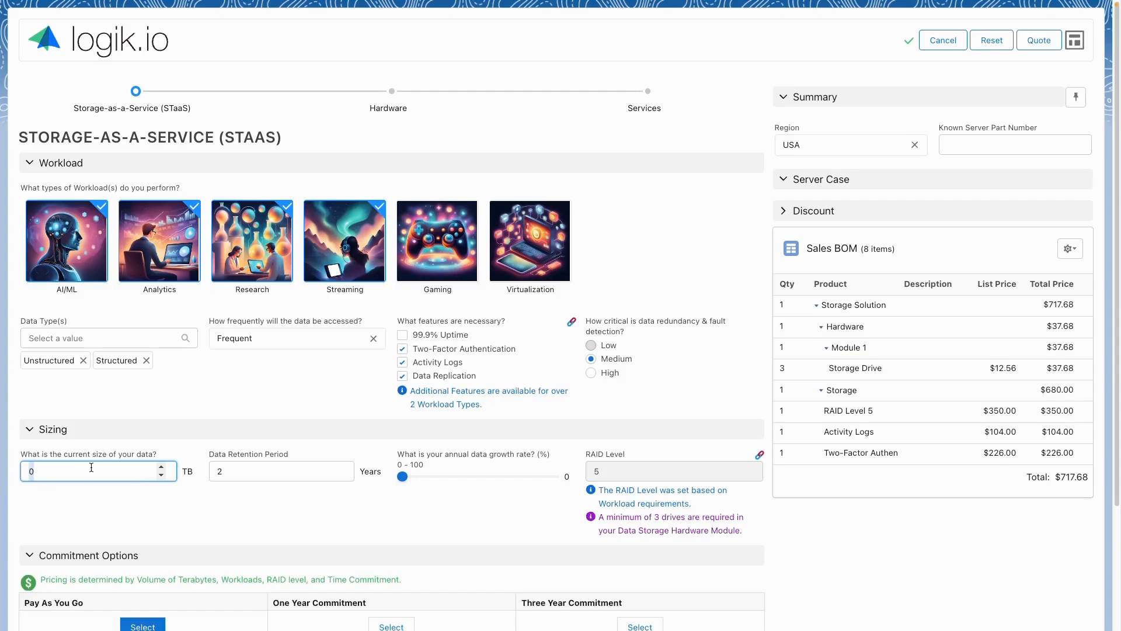
Step: Enter 100 TB current data and set the annual growth rate to 41%
text(100)
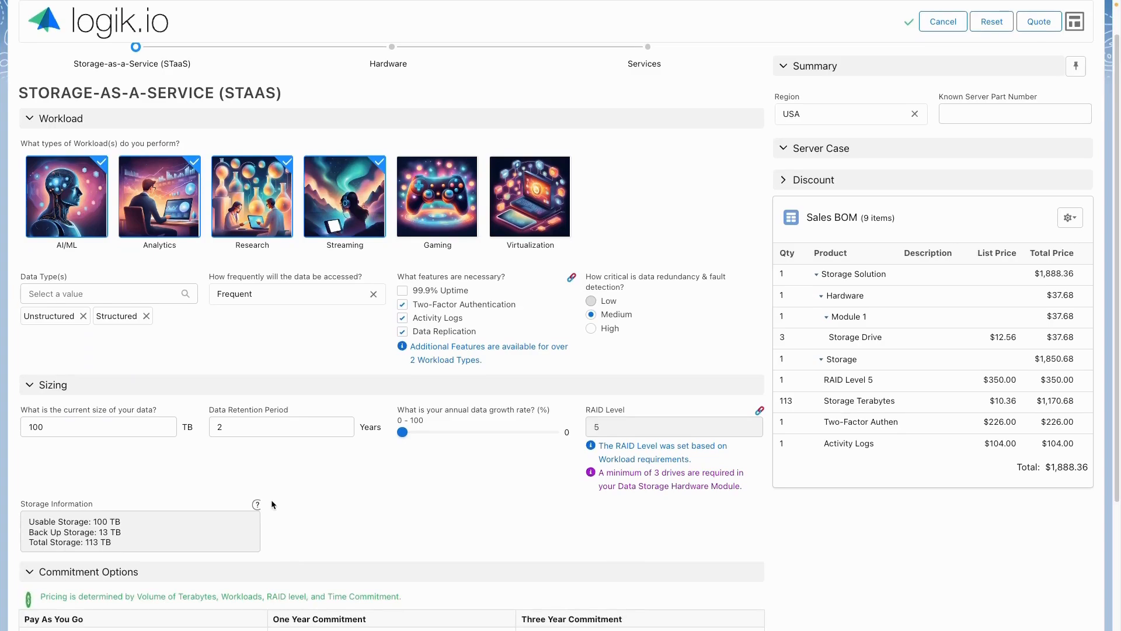
click(255, 504)
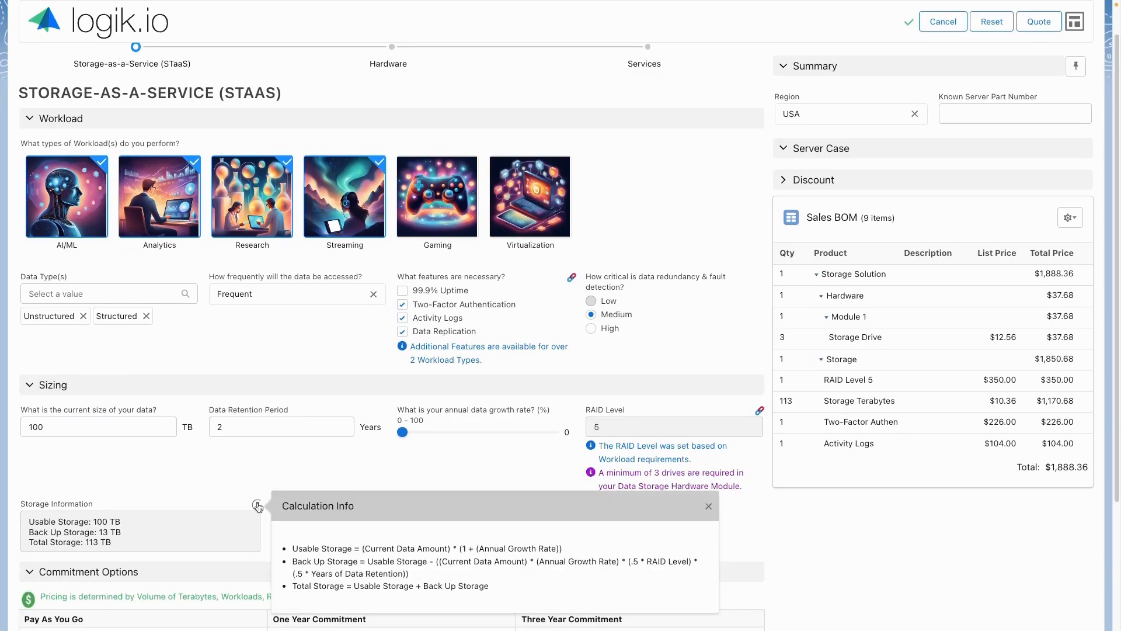
drag(402, 432, 412, 432)
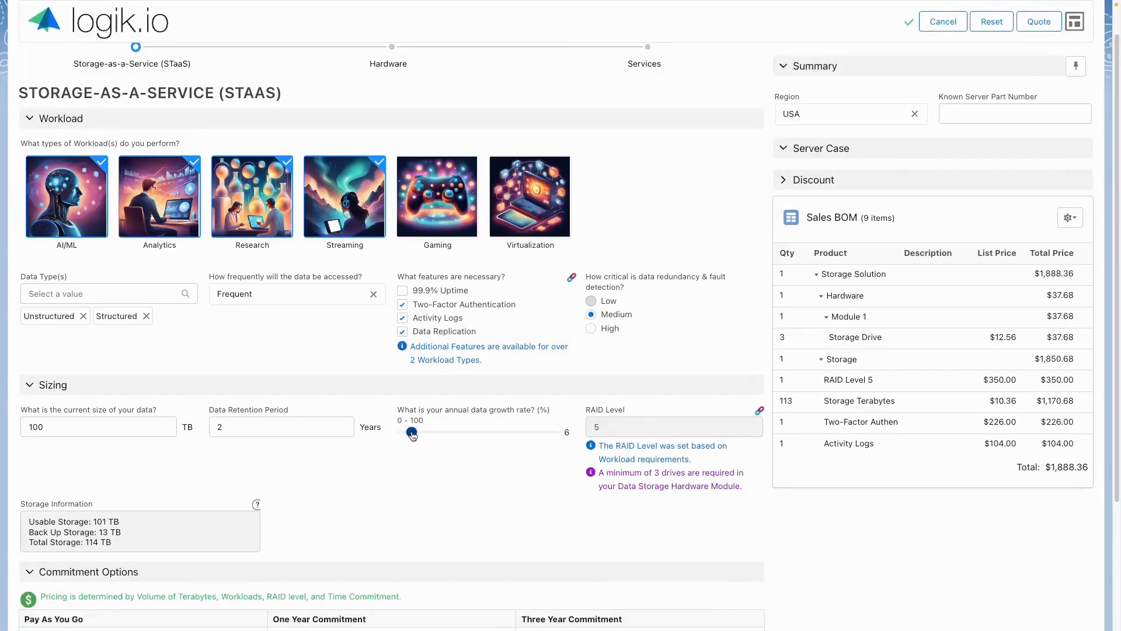
drag(411, 433, 463, 432)
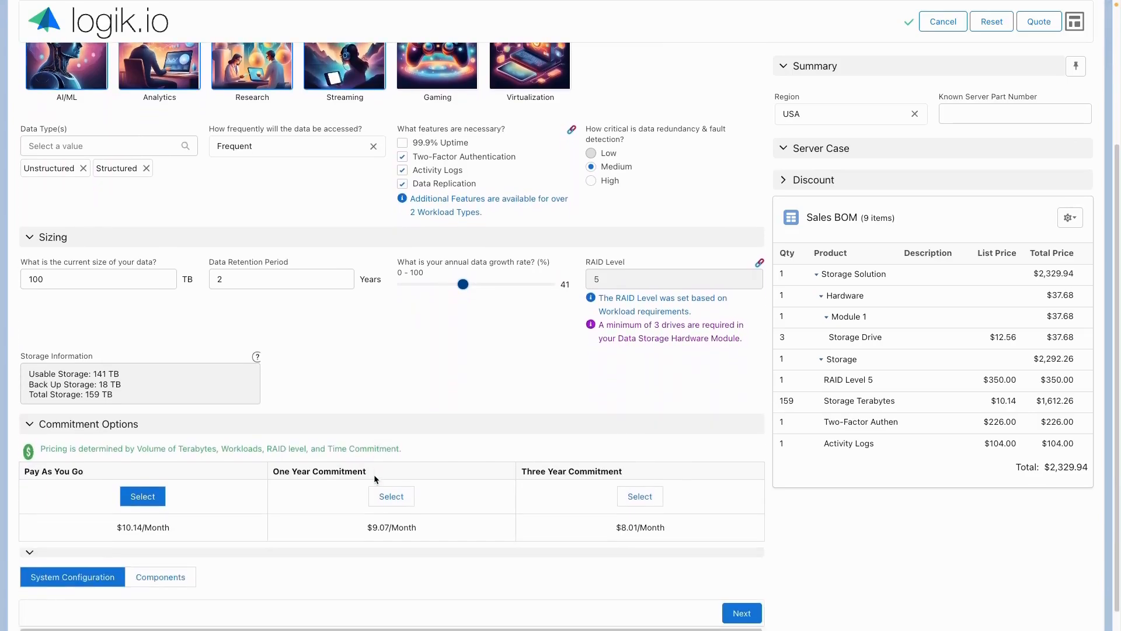
Step: Choose the Three Year Commitment and raise current data size to 800 TB
click(391, 496)
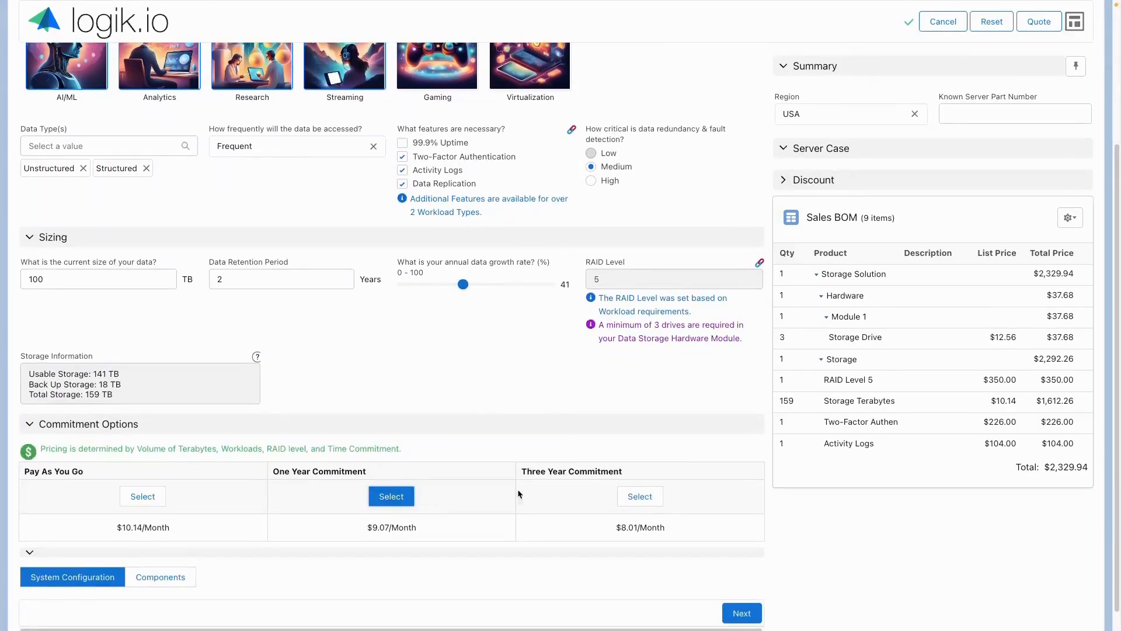
click(639, 495)
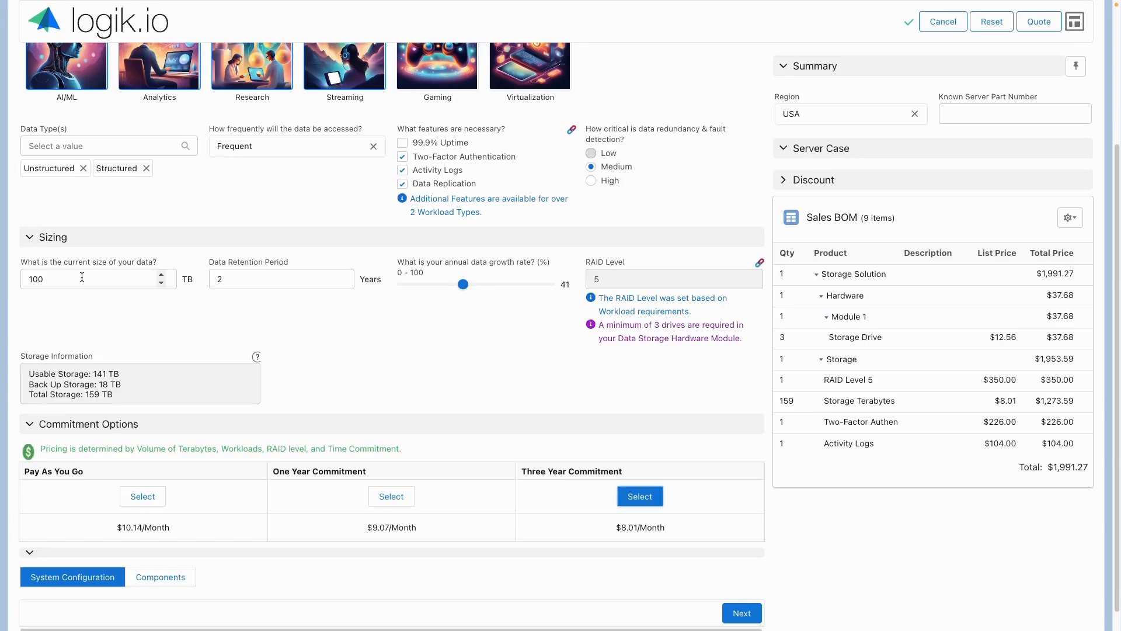
text(800)
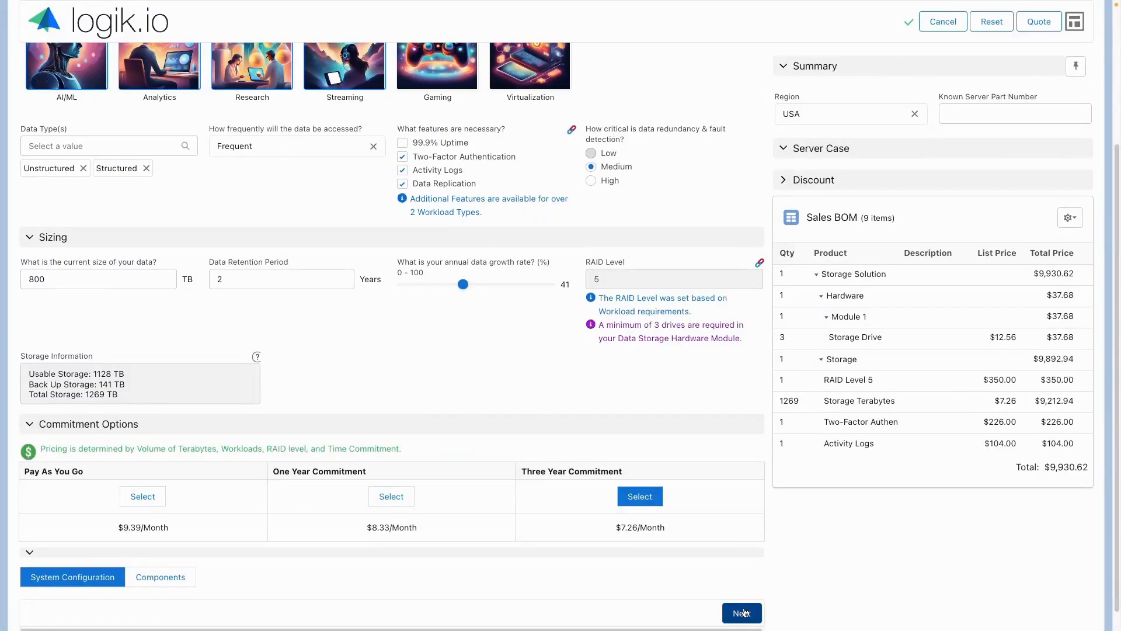
Step: Advance to Hardware and give Slot 2's server an Intermediate system board
click(742, 614)
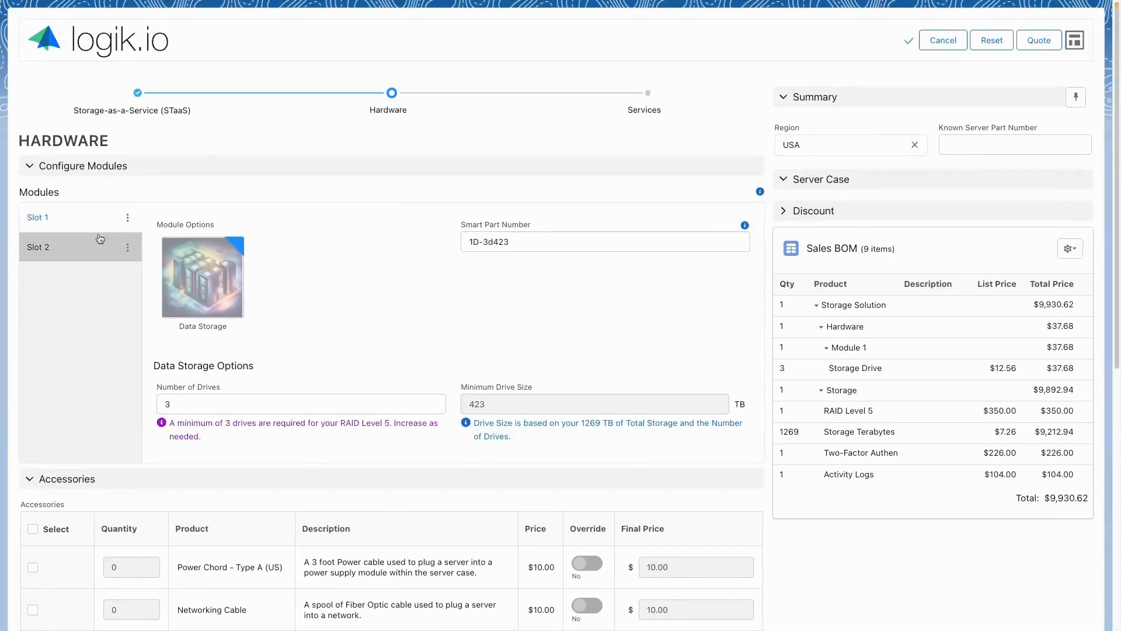
click(37, 246)
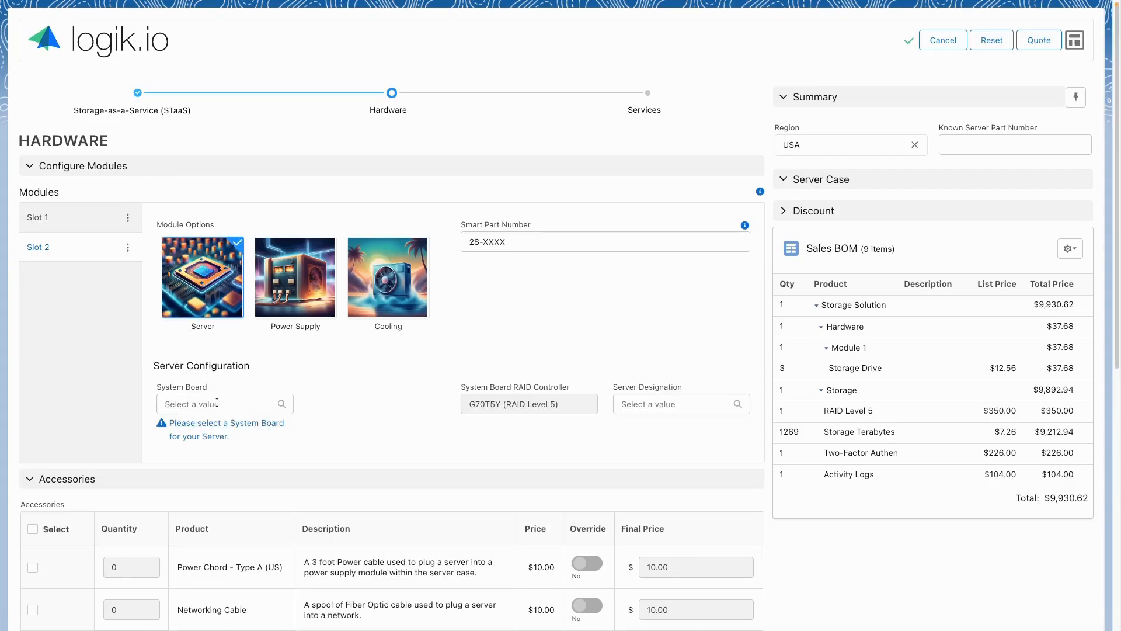
click(219, 403)
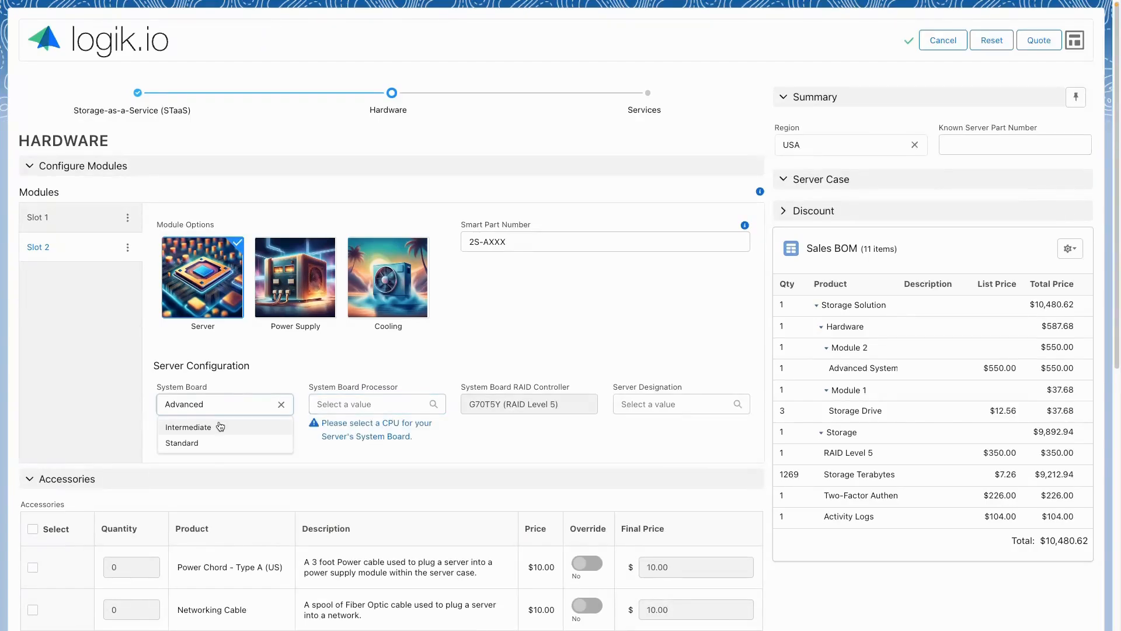
click(188, 427)
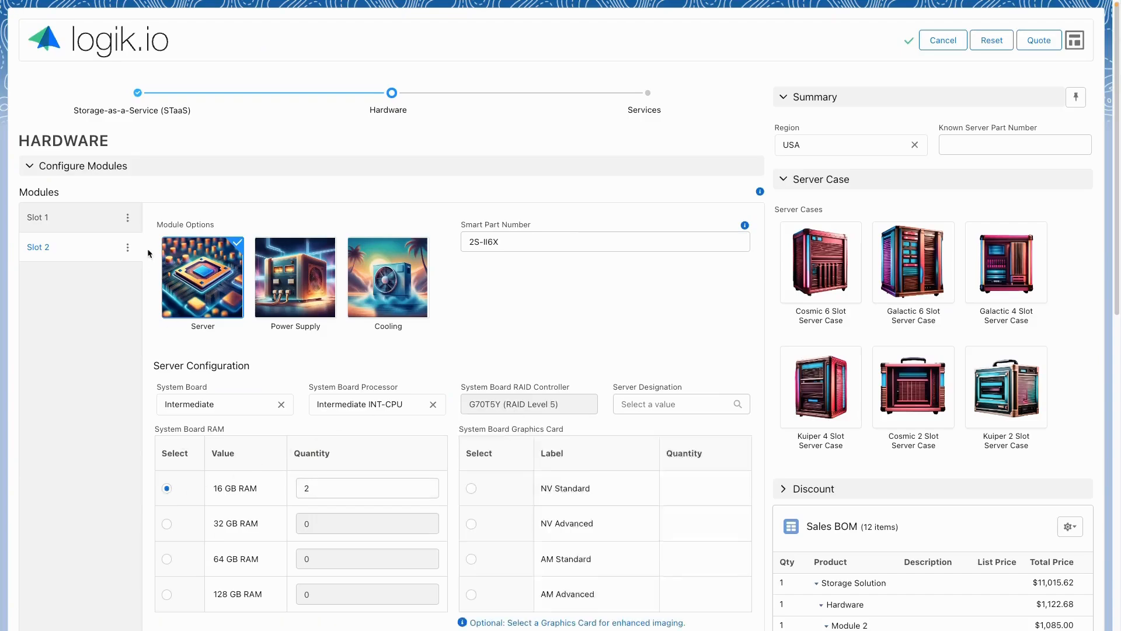
Step: Add a module slot after Slot 2, then another after Slot 3 to create Slot 4
click(127, 247)
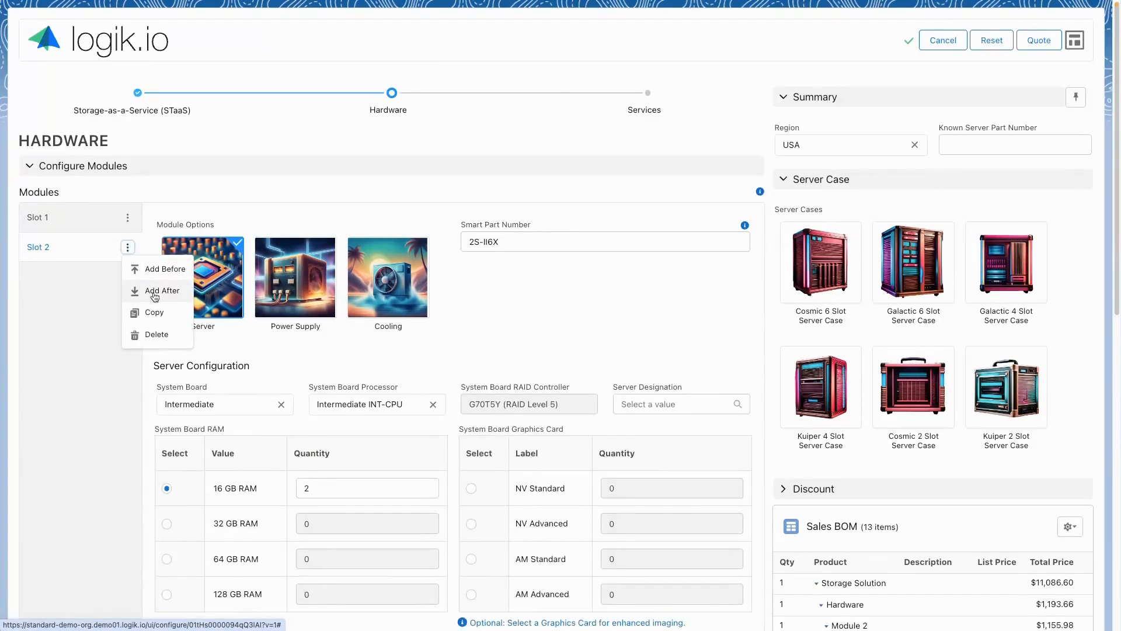
click(162, 291)
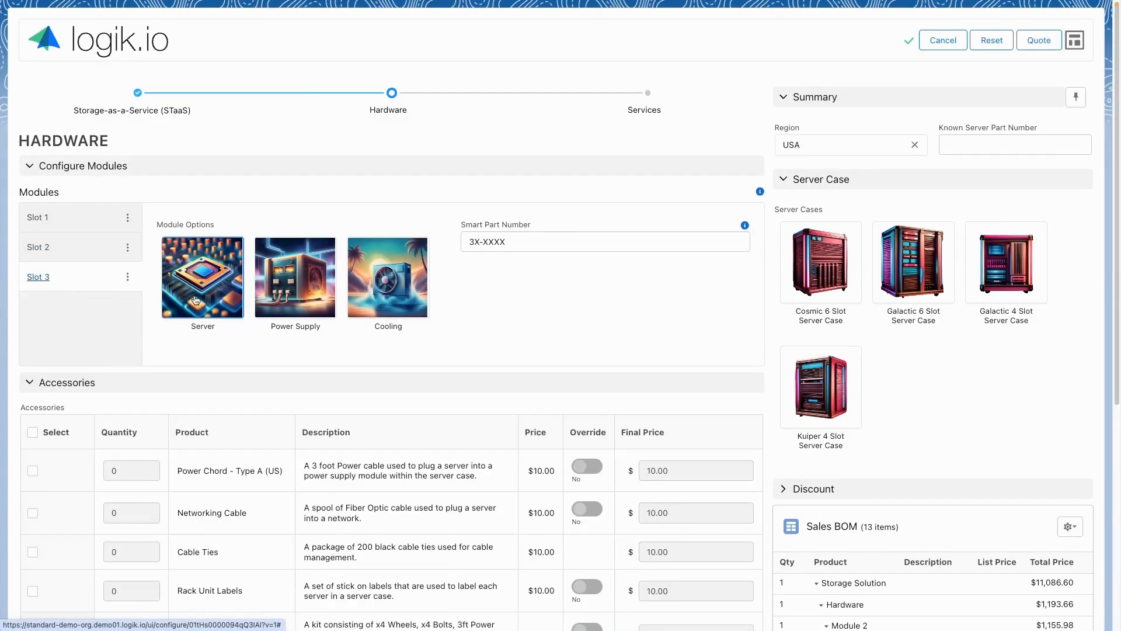
click(202, 278)
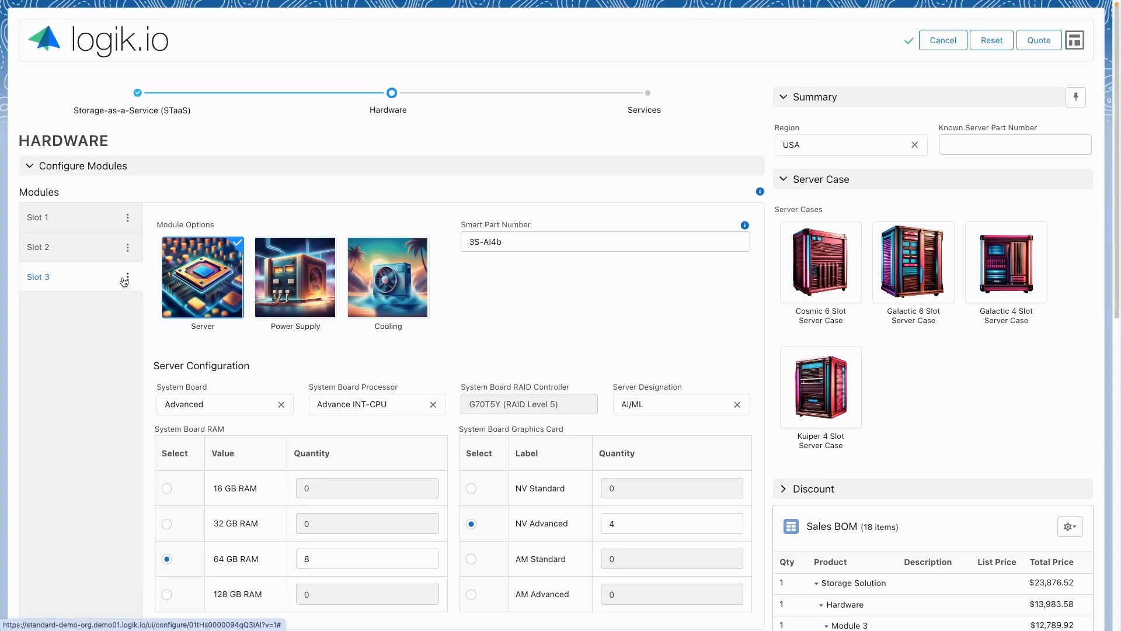
click(128, 278)
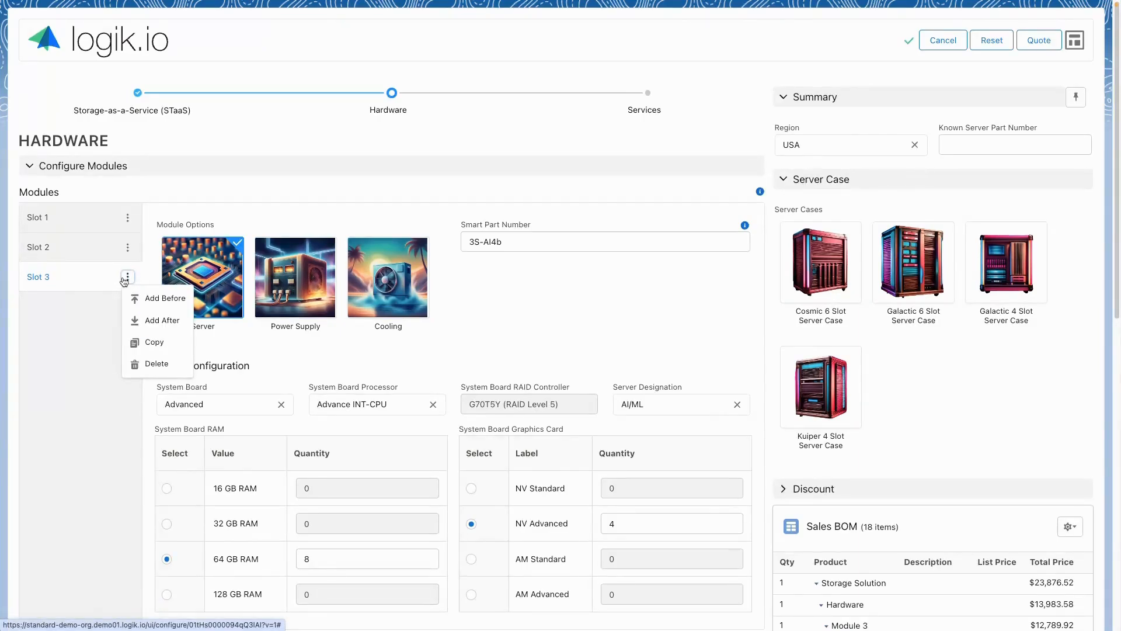
click(161, 320)
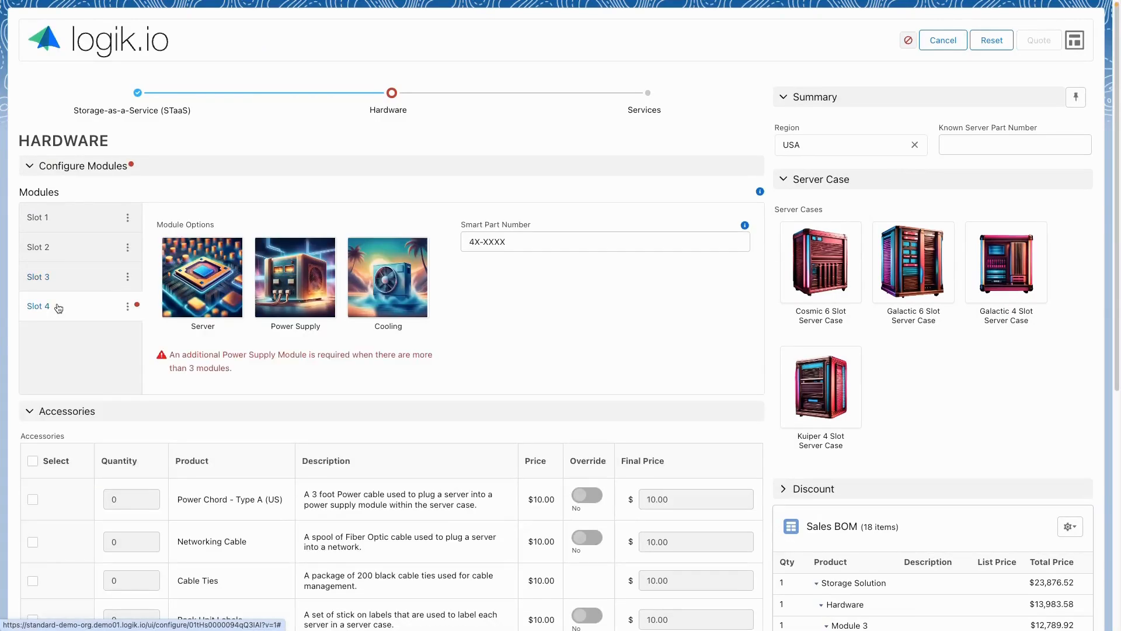
Step: Make Slot 4 a Standard Power Supply at 750 W and choose the Cosmic 6 Slot server case
click(294, 278)
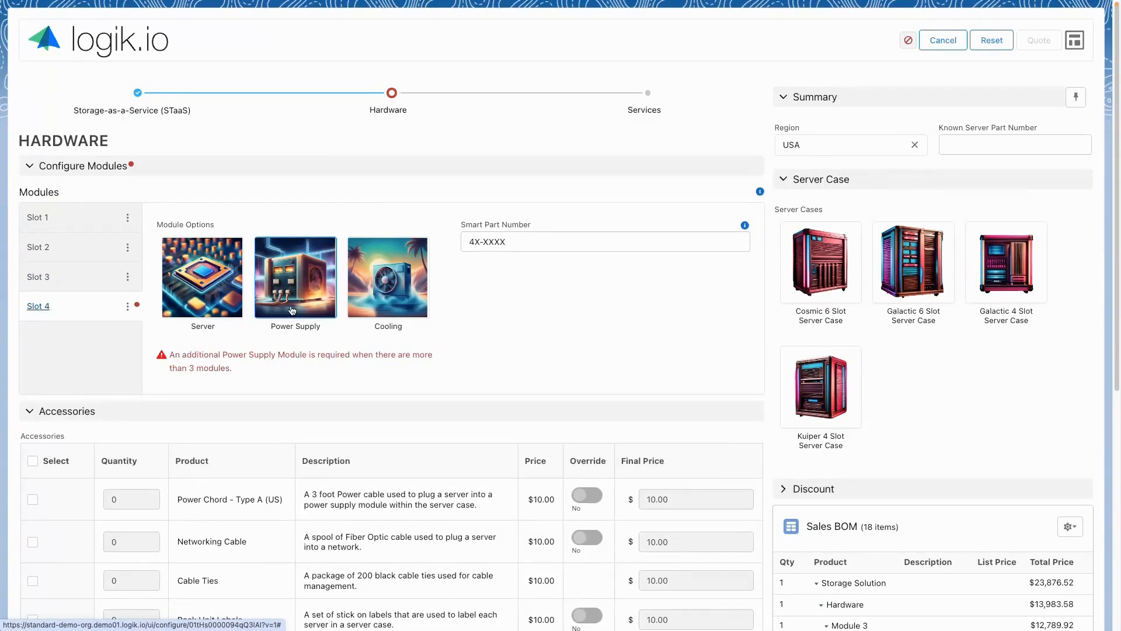
click(908, 40)
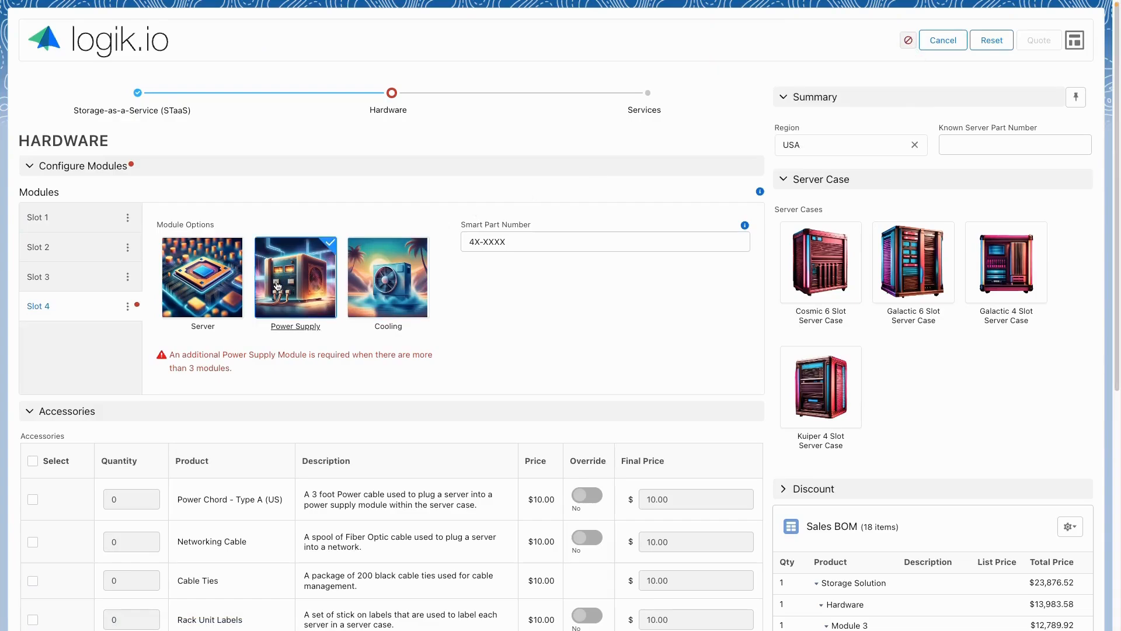
click(294, 278)
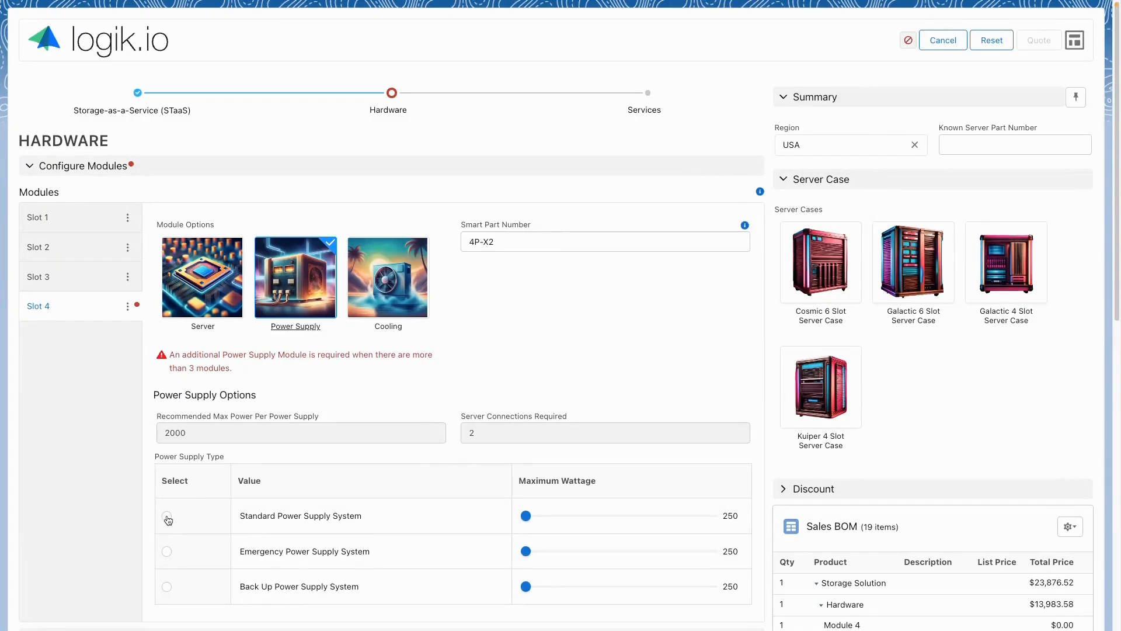
click(167, 519)
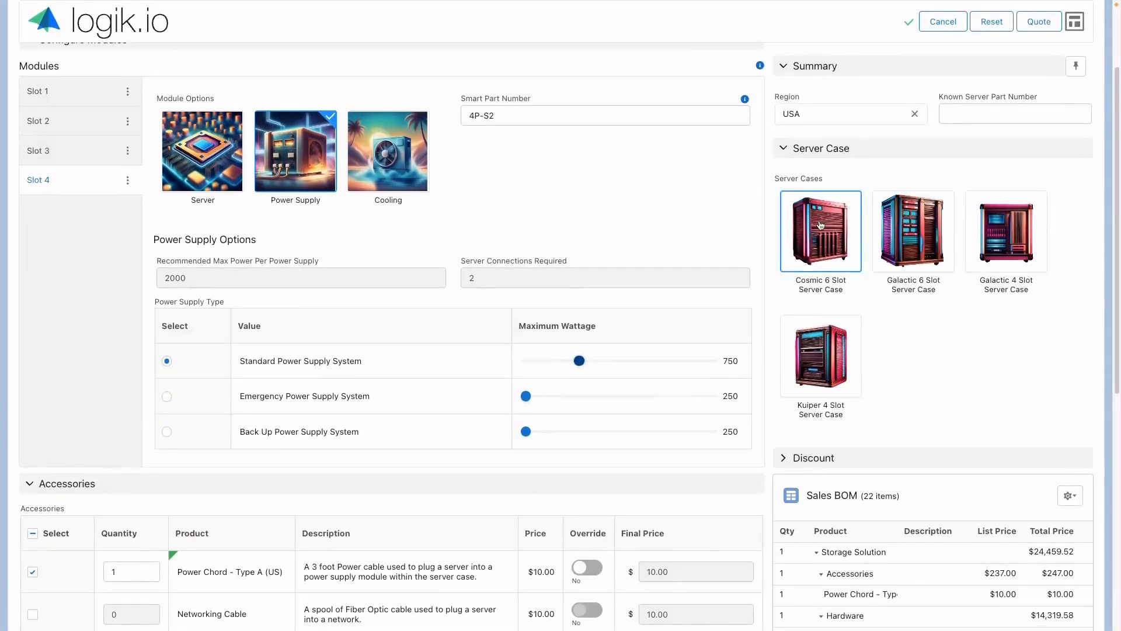
click(820, 231)
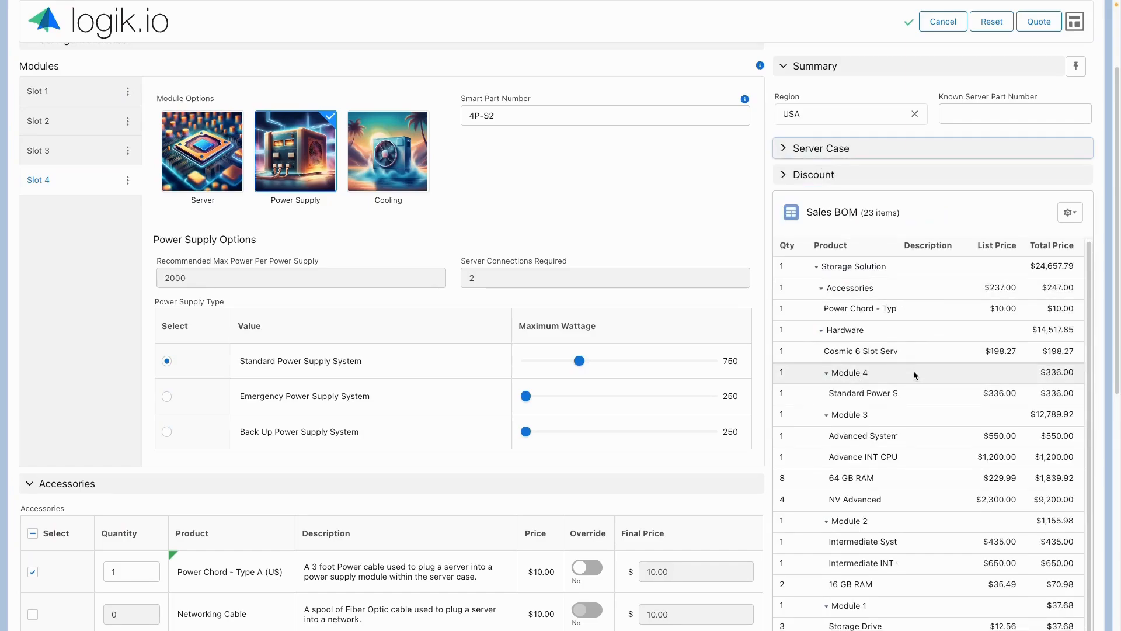
scroll(down, 3)
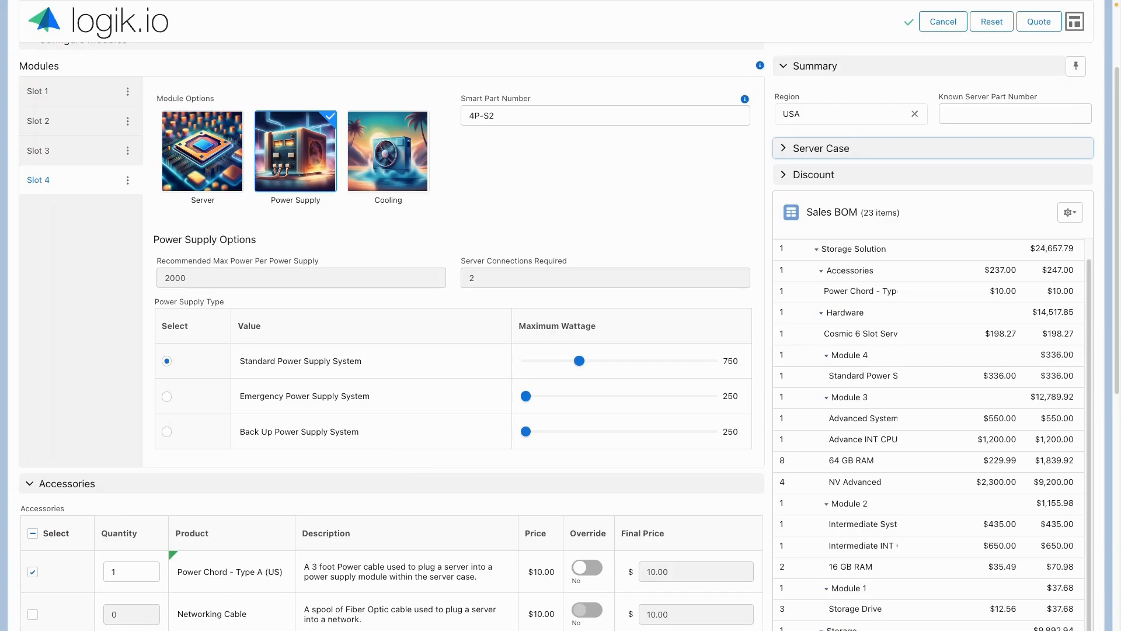
scroll(down, 3)
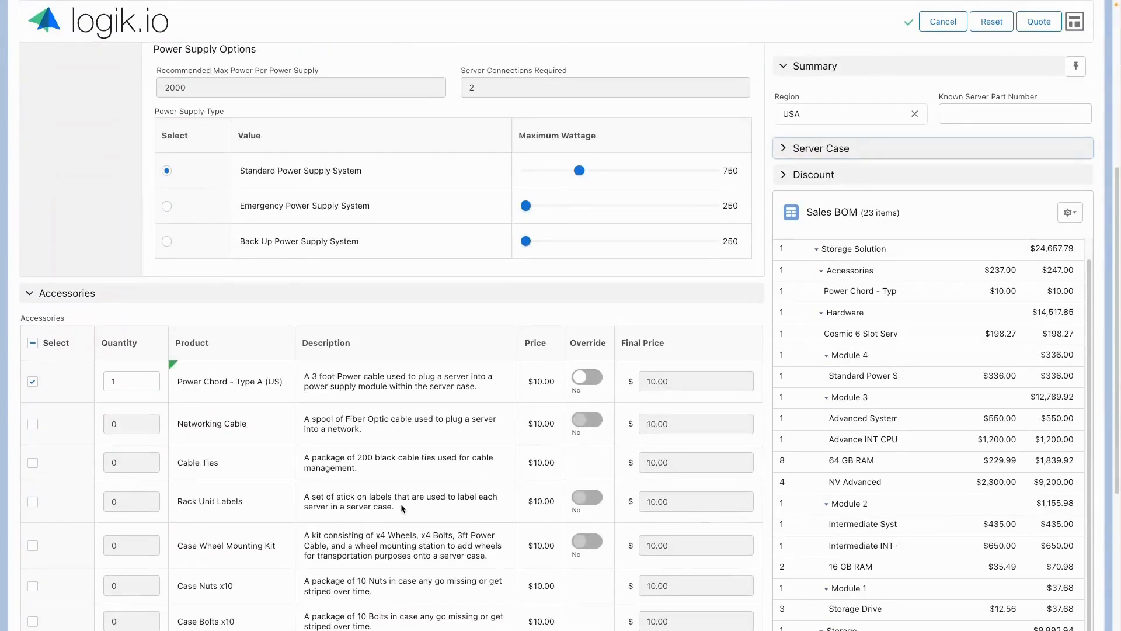
scroll(down, 3)
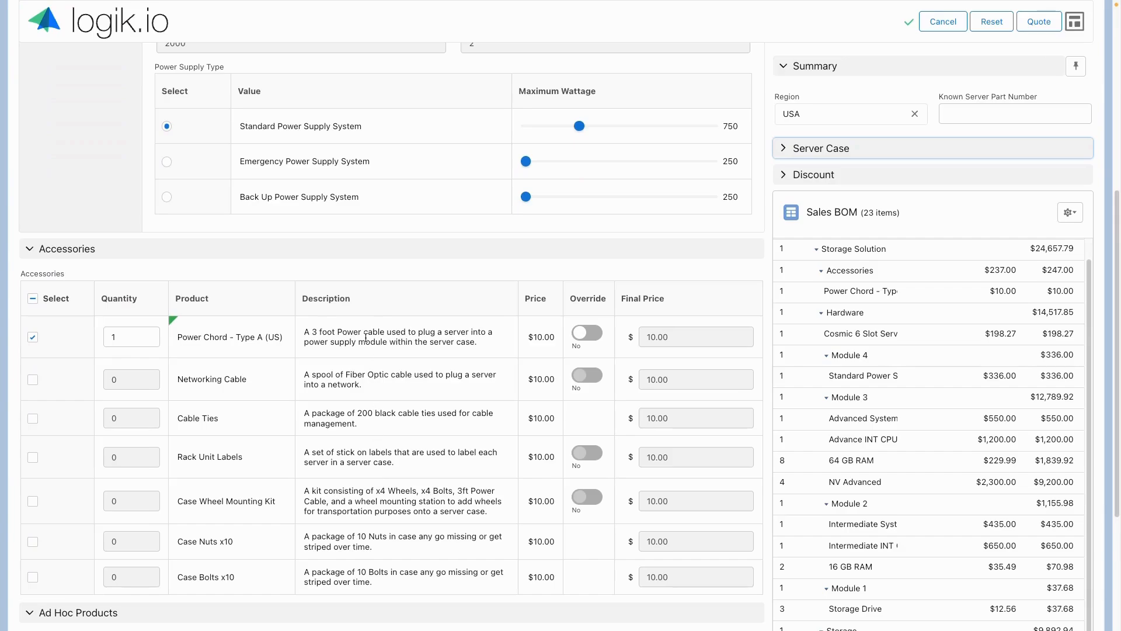
mouse_move(259, 330)
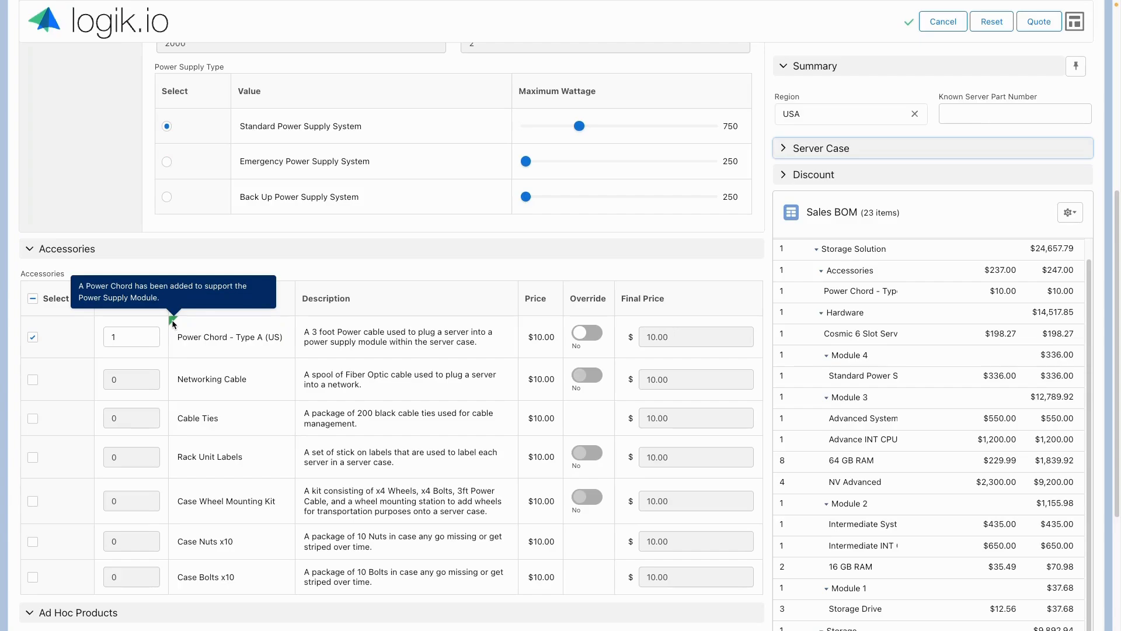
scroll(down, 3)
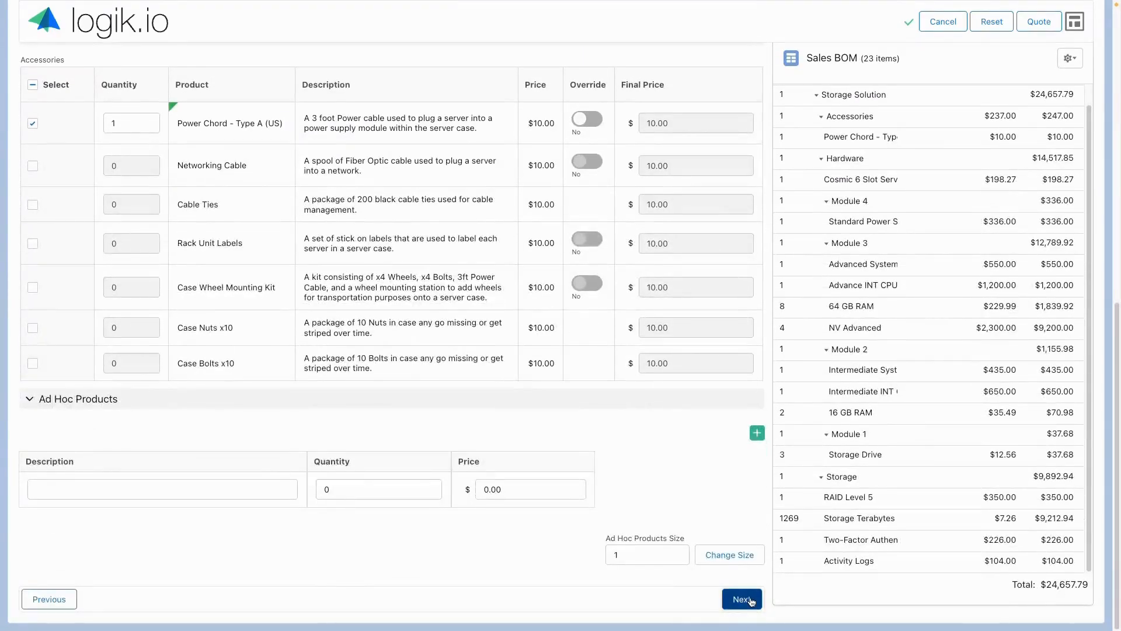
Step: Advance to Services and enable 18-month biannual license ramping
click(742, 598)
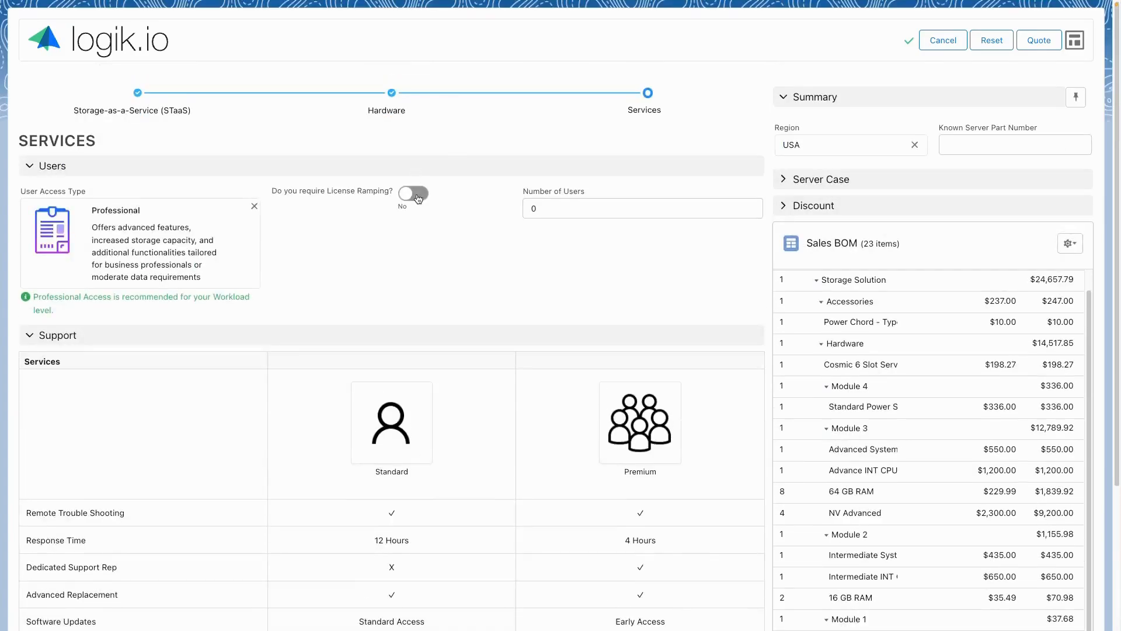
click(412, 194)
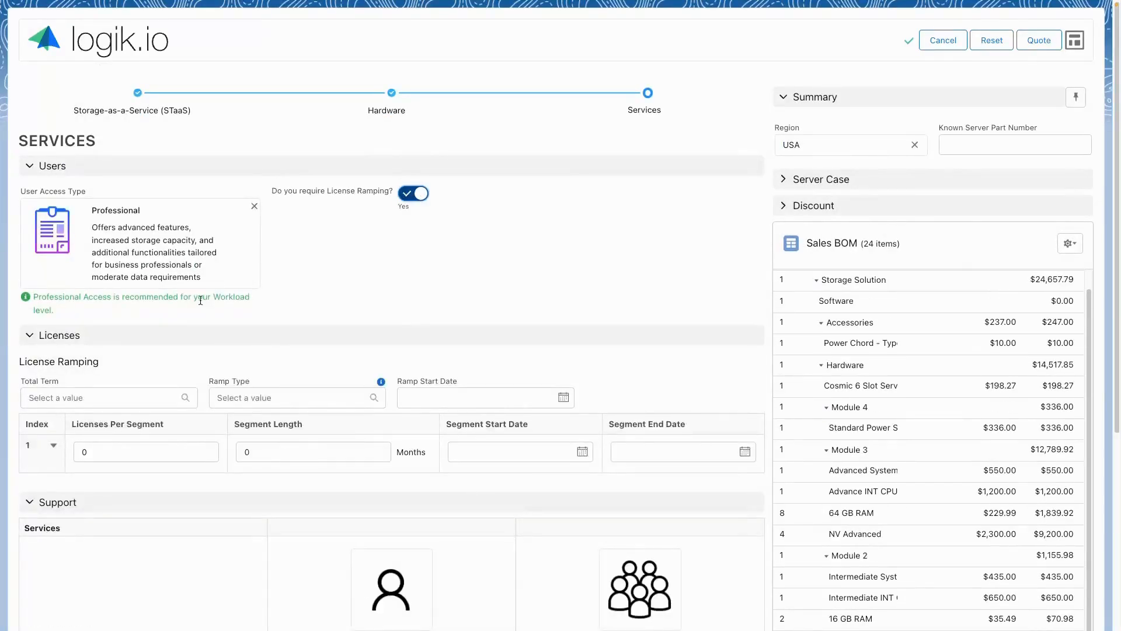
click(107, 397)
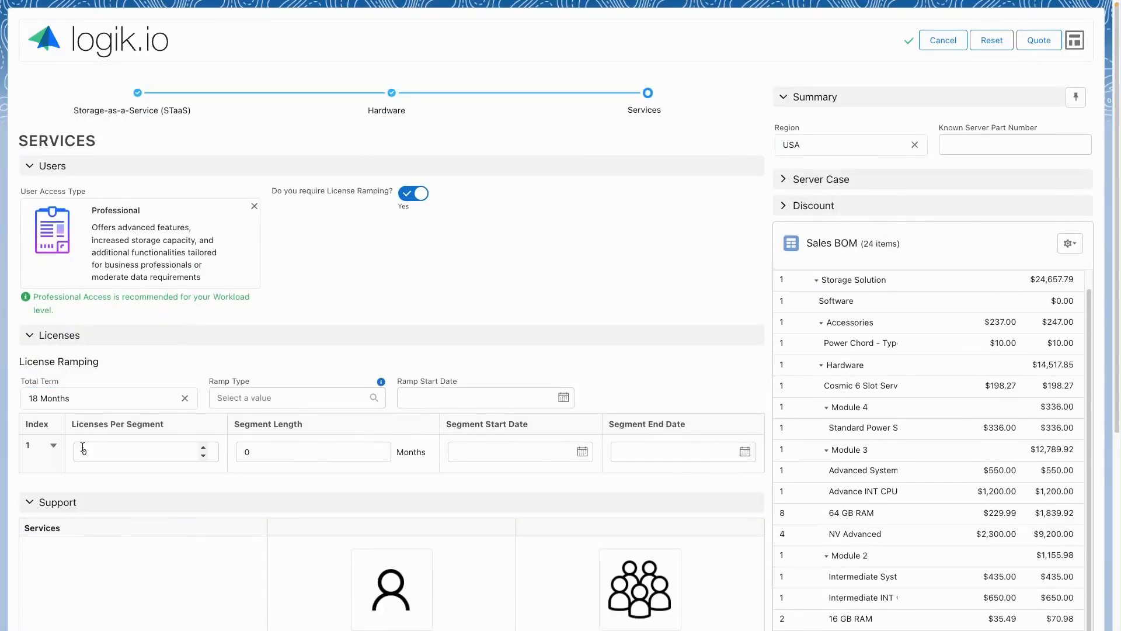
click(293, 398)
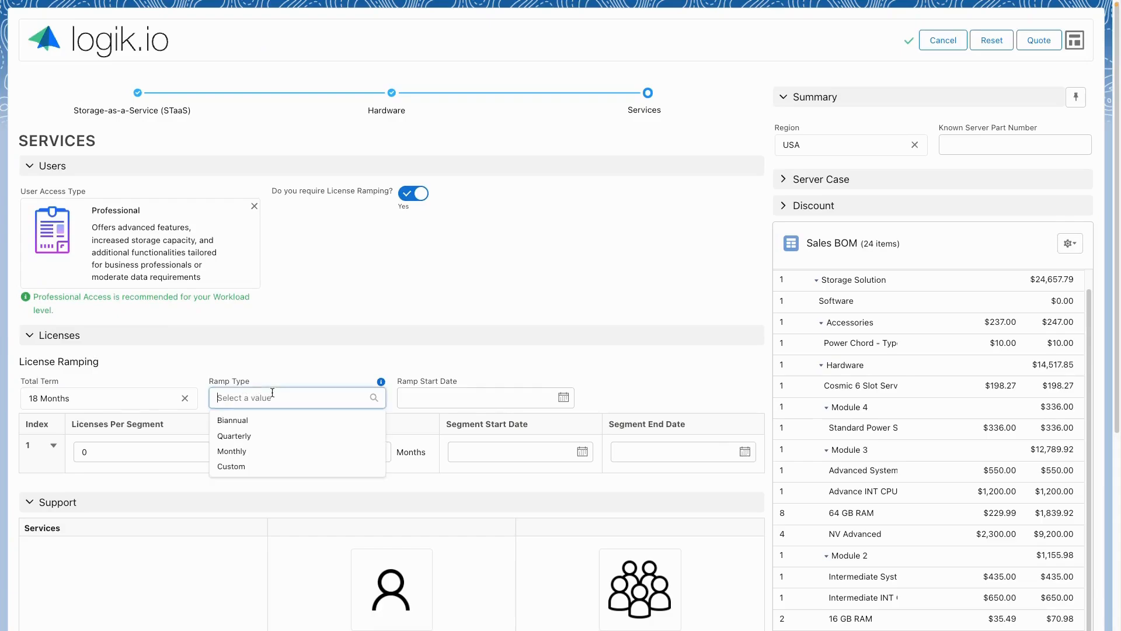
click(233, 419)
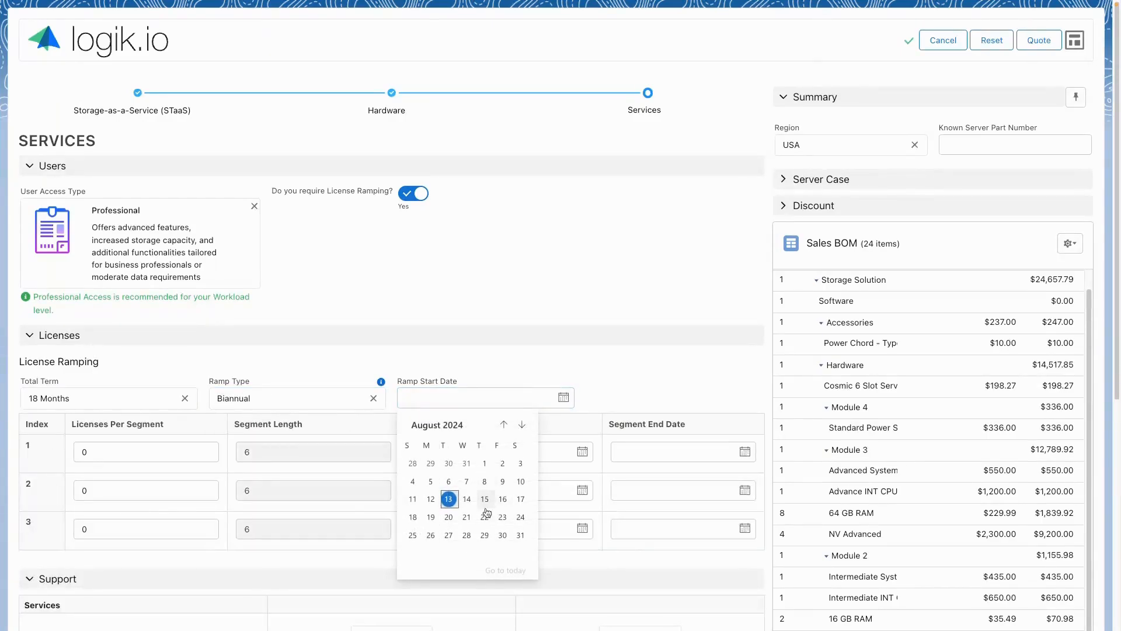
Step: Start the ramp on 8/29/2024 and enter licenses per segment up to 300
click(484, 516)
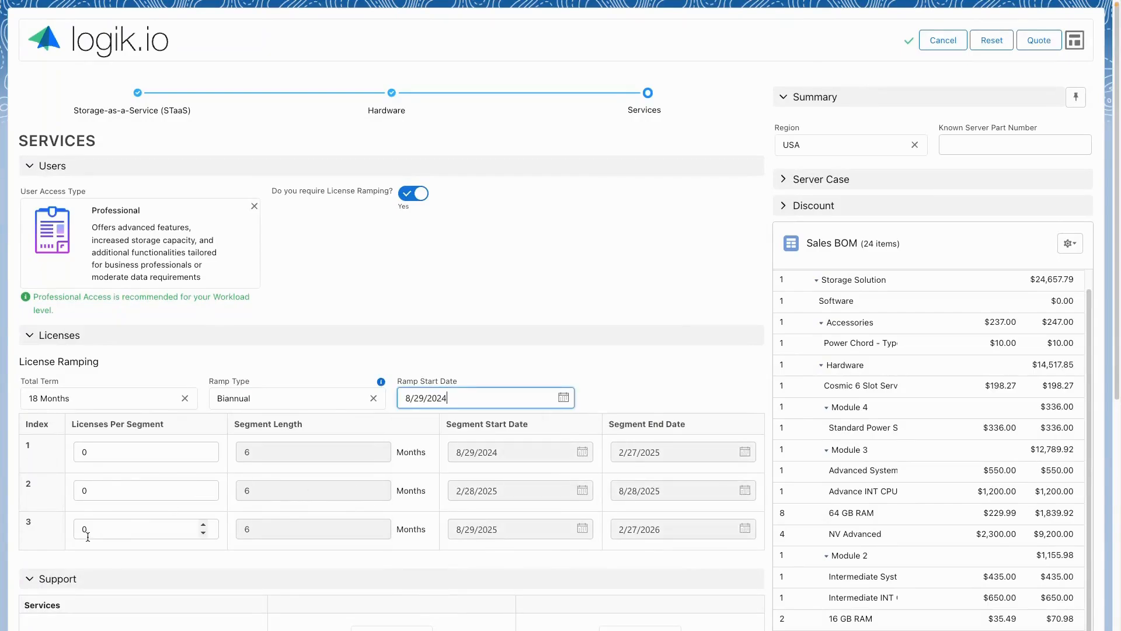
text(100)
click(146, 491)
text(200)
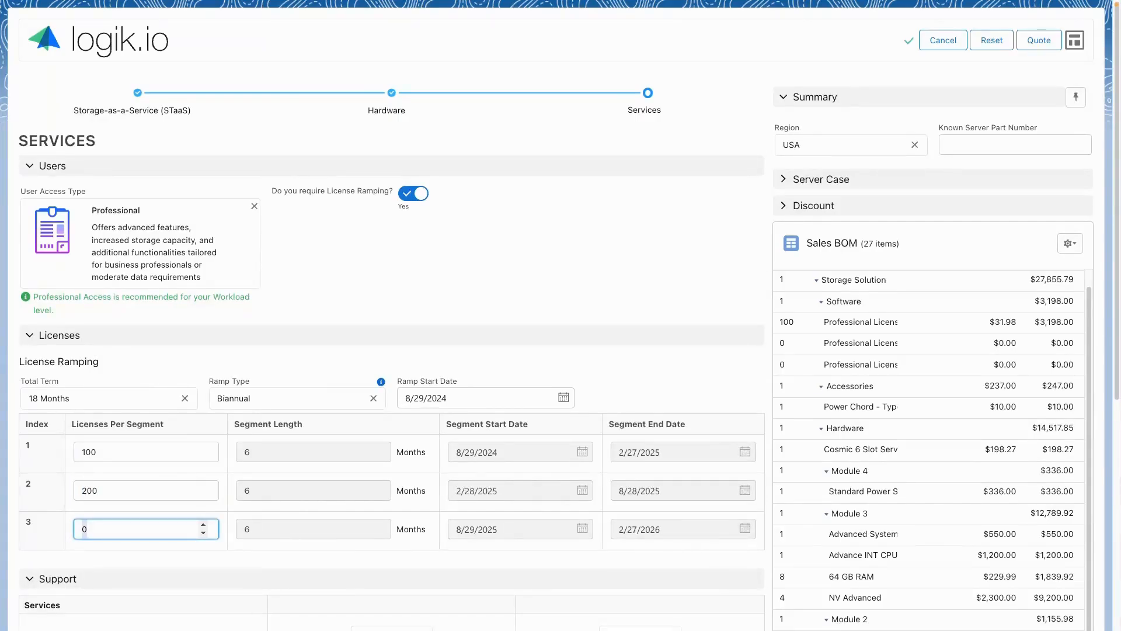
text(300)
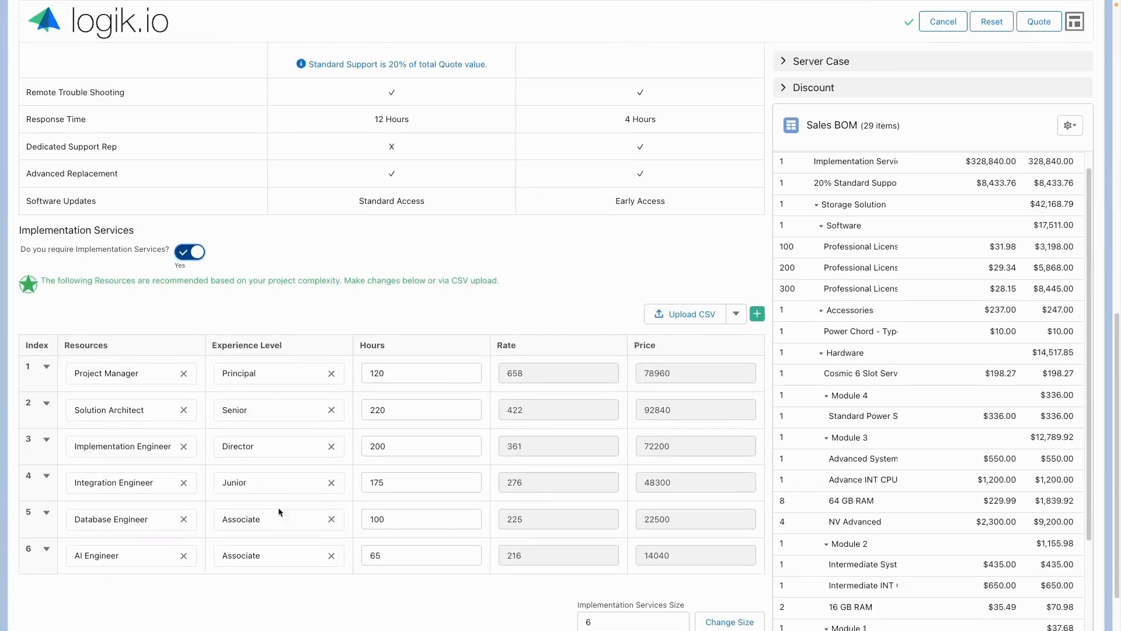
Step: Add a Gaming Engineer implementation resource at 100 hours
click(757, 313)
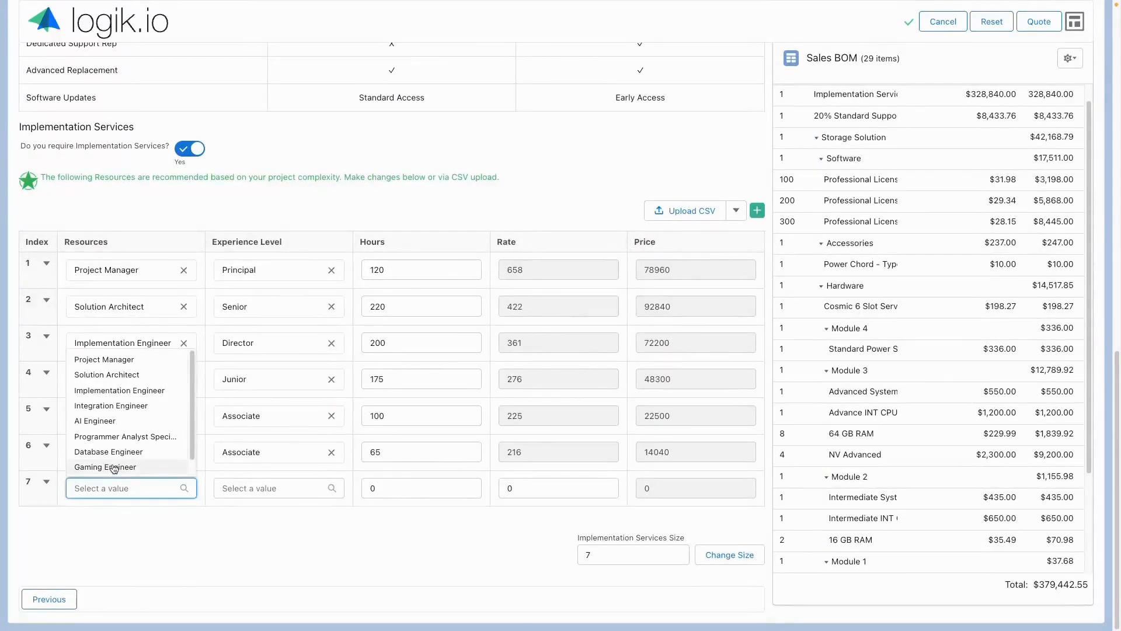
click(105, 468)
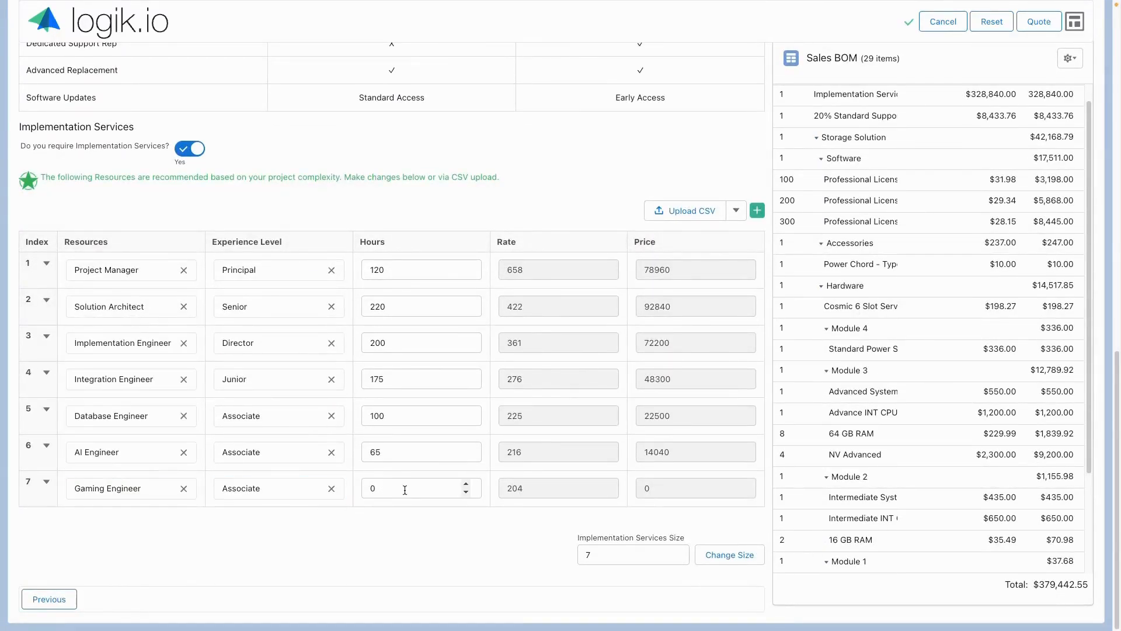
text(100)
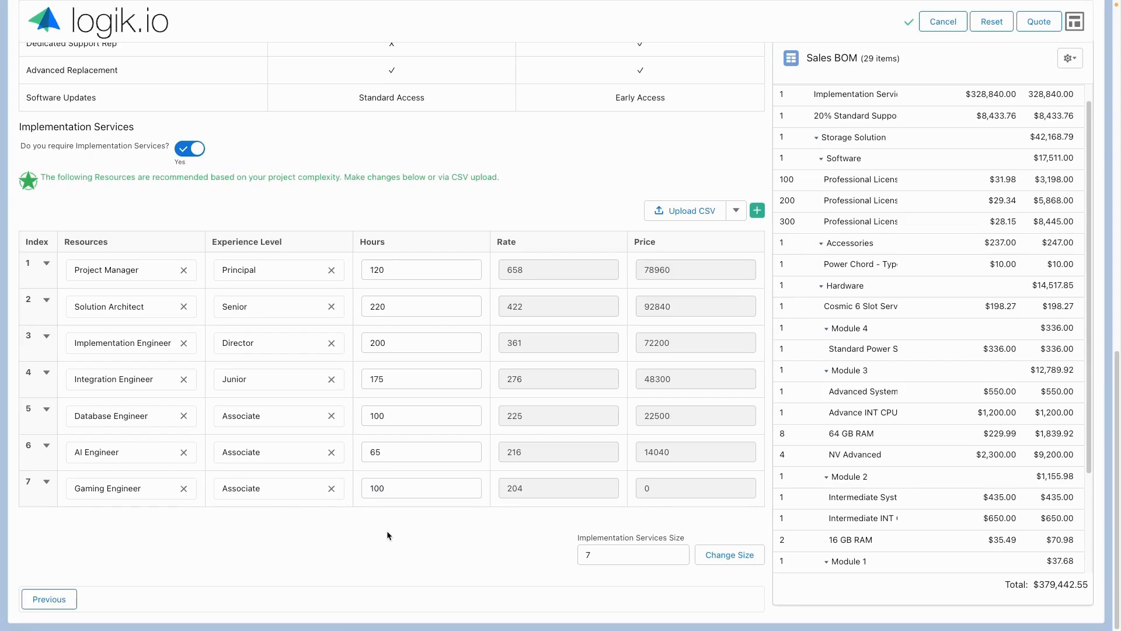